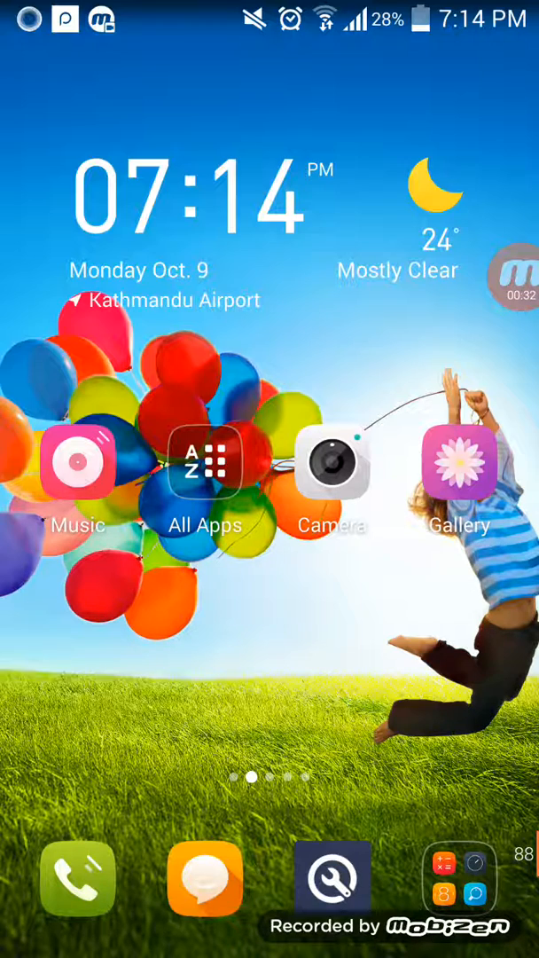
- Open the launcher's All Apps list and scroll through it to the M apps
{"action": "left_click", "coordinate": [205, 463]}
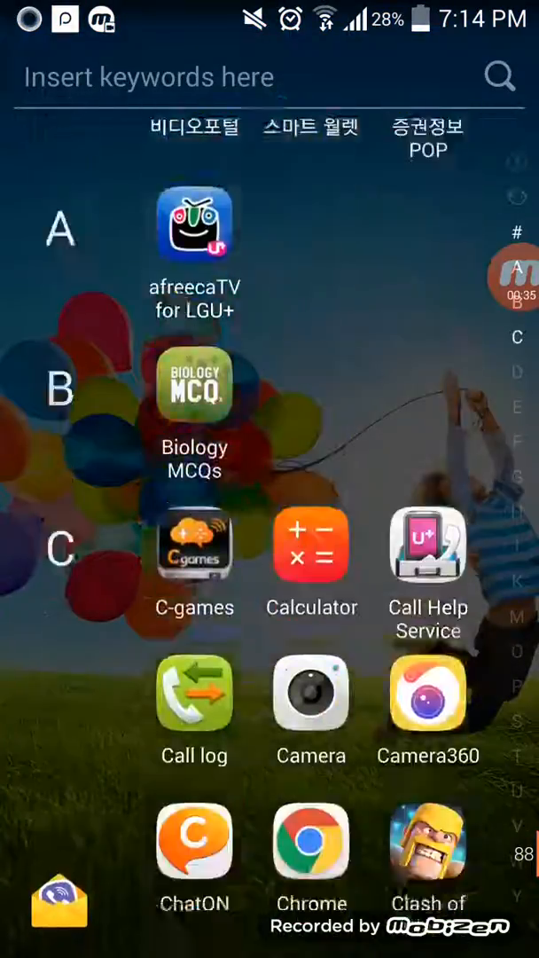
{"action": "scroll", "scroll_direction": "up", "scroll_amount": 3}
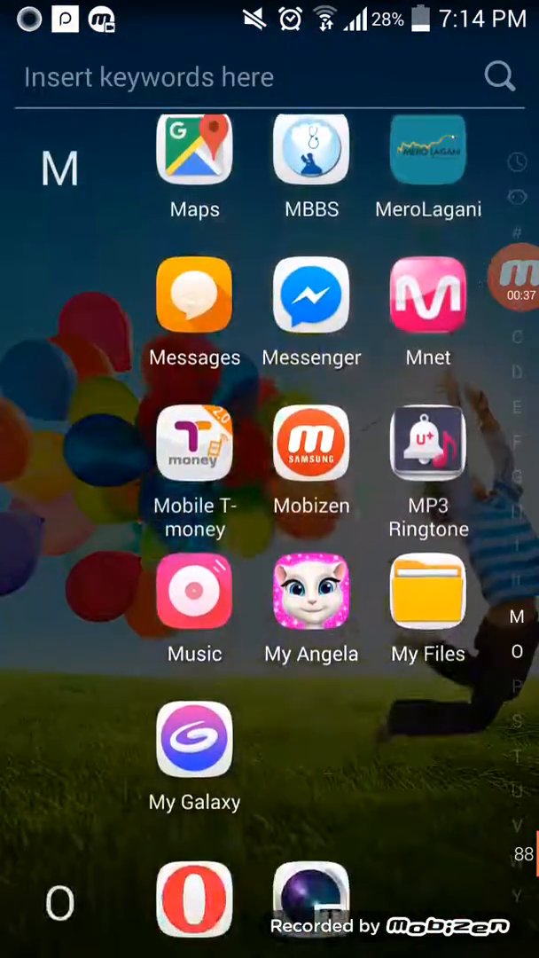
{"action": "scroll", "scroll_direction": "down", "scroll_amount": 3}
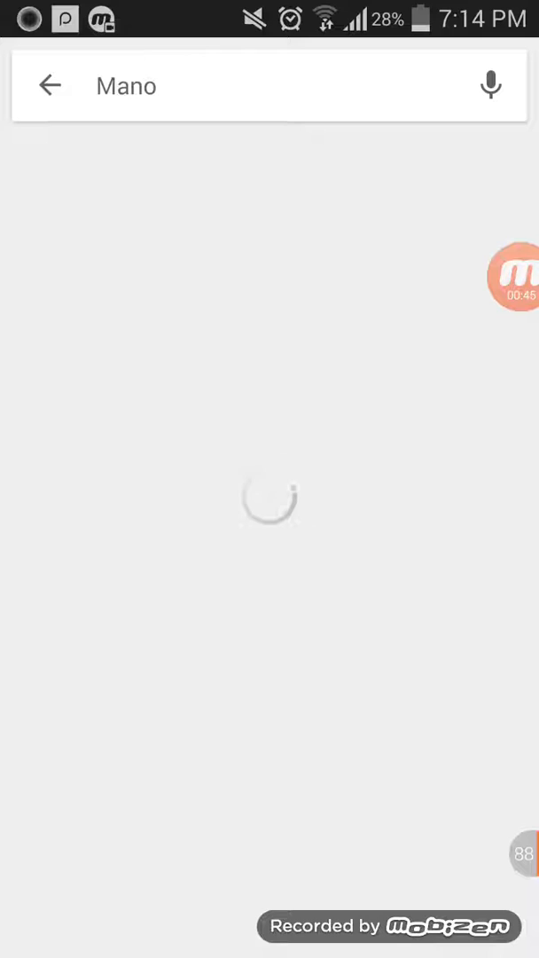
- Leave the search and return to the Google Play home page of featured games
{"action": "left_click", "coordinate": [50, 85]}
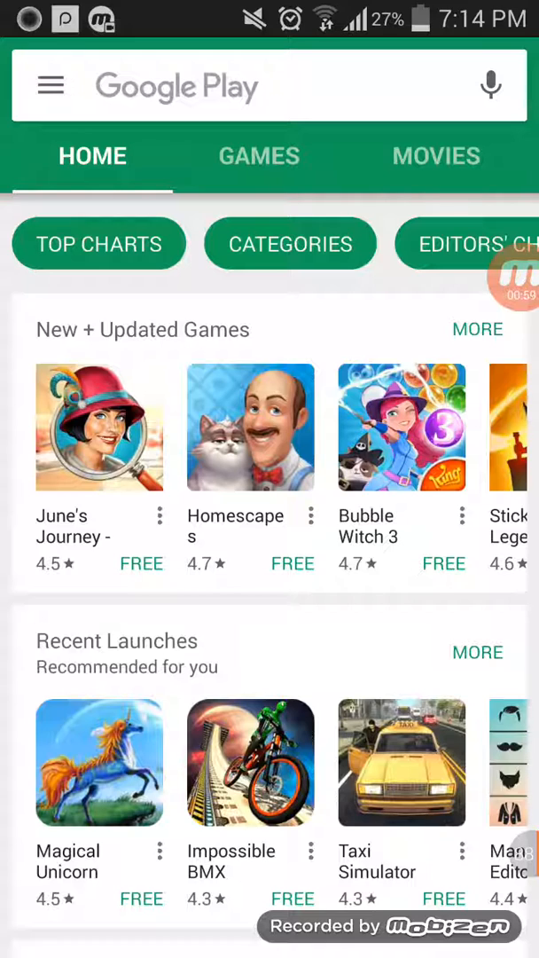
- Open the Play Store navigation menu and scroll down to reach the IQ Option broker app page
{"action": "left_click", "coordinate": [52, 85]}
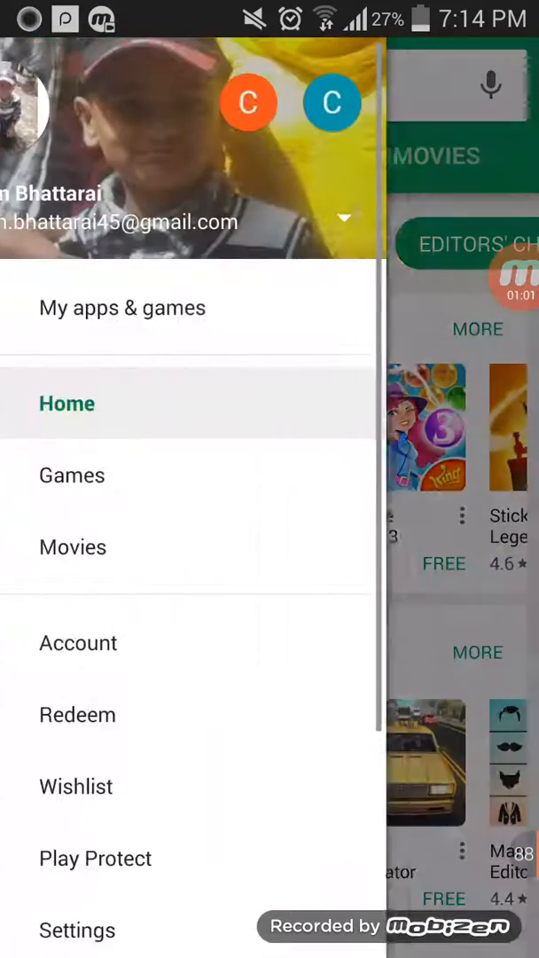
{"action": "scroll", "scroll_direction": "down", "scroll_amount": 3}
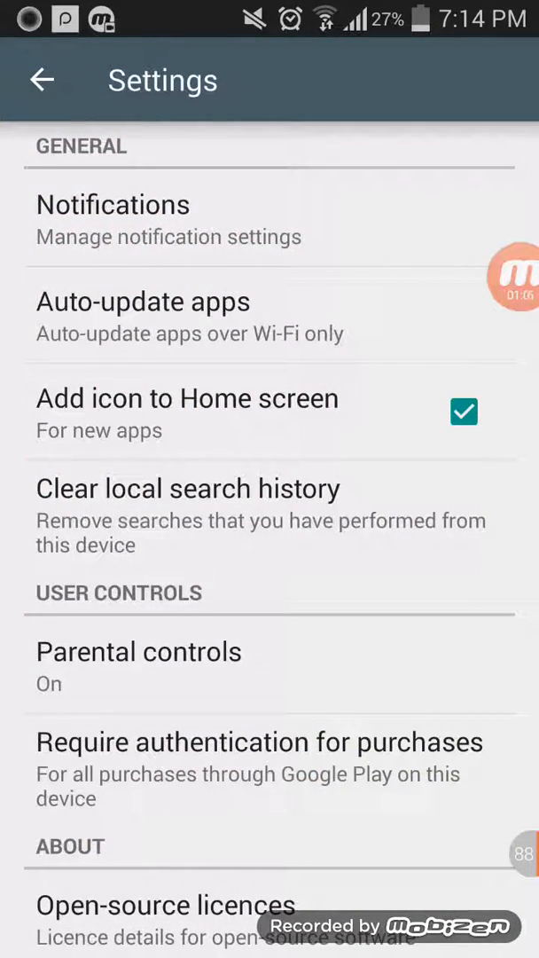
{"action": "scroll", "scroll_direction": "down", "scroll_amount": 3}
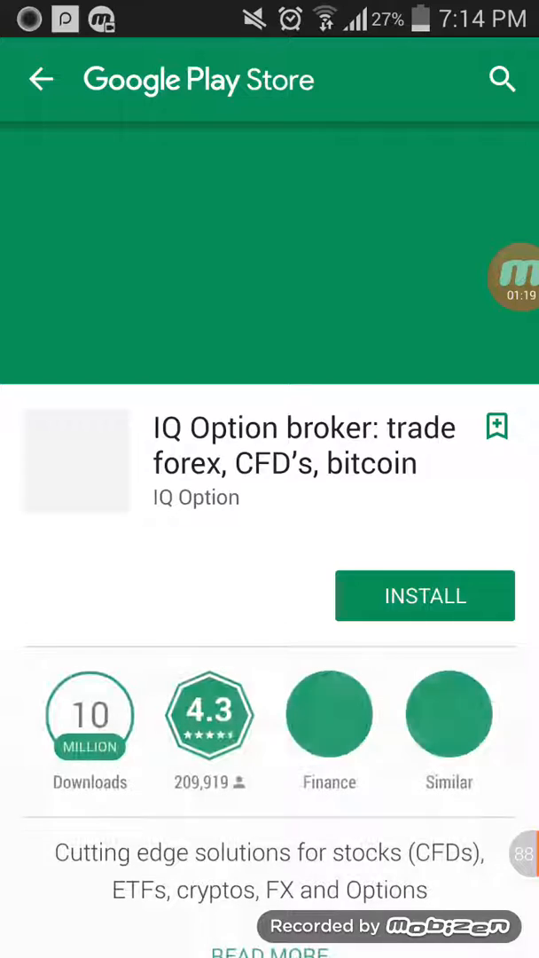
- In Play Store Settings, check the Play Store version under About and dismiss the up-to-date notice
{"action": "left_click", "coordinate": [42, 78]}
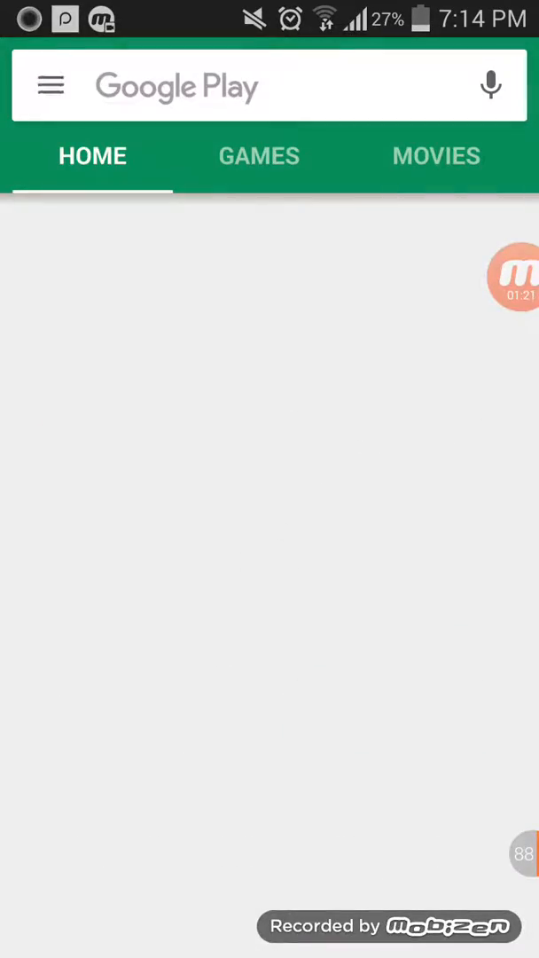
{"action": "left_click", "coordinate": [50, 85]}
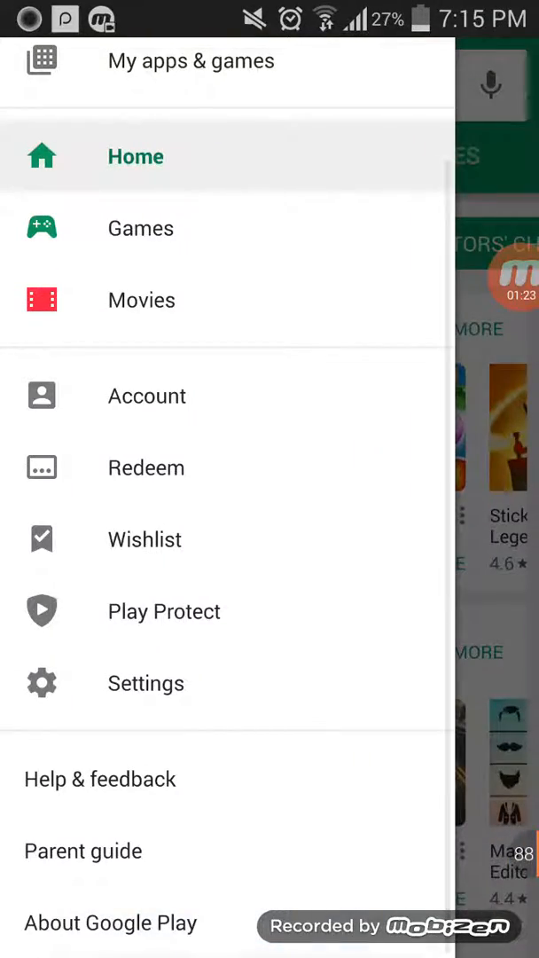
{"action": "left_click", "coordinate": [145, 683]}
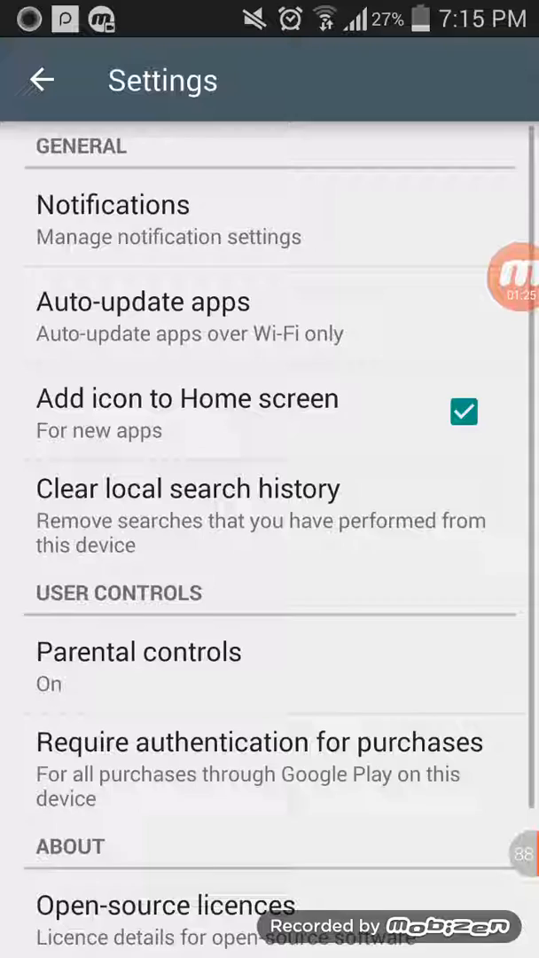
{"action": "scroll", "scroll_direction": "down", "scroll_amount": 3}
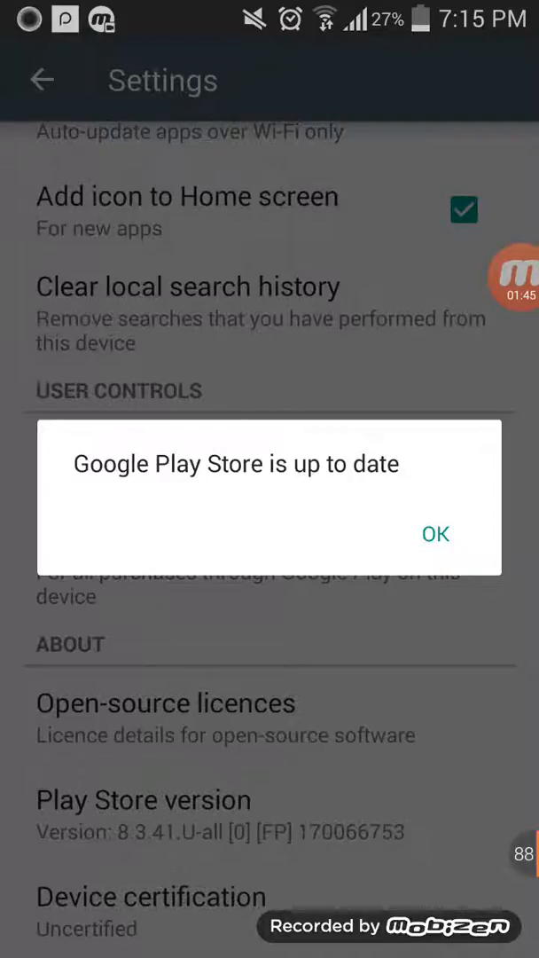
{"action": "left_click", "coordinate": [435, 534]}
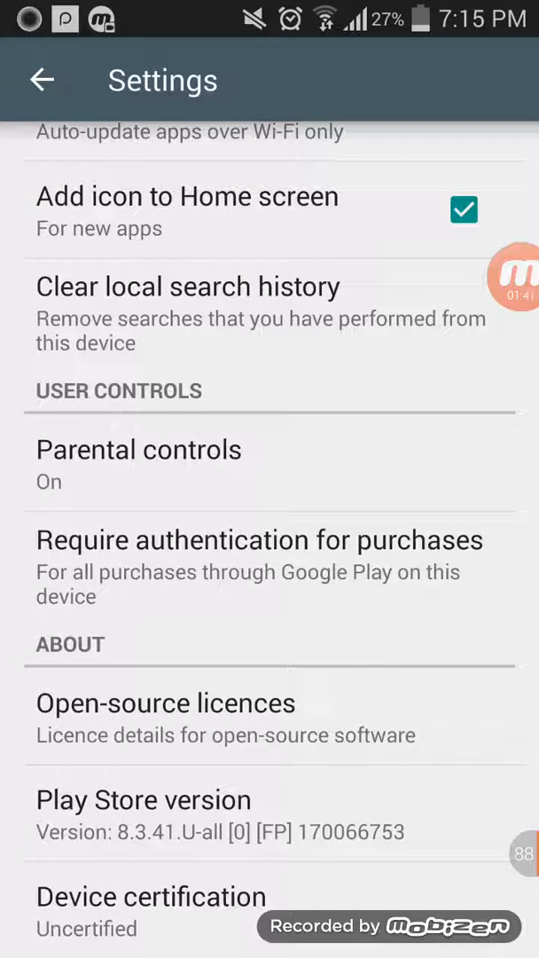